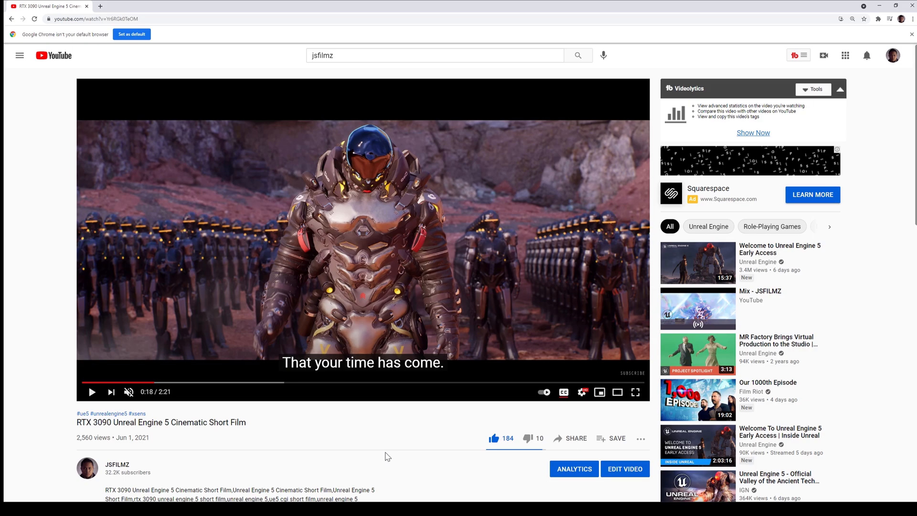
mouse_move(239, 458)
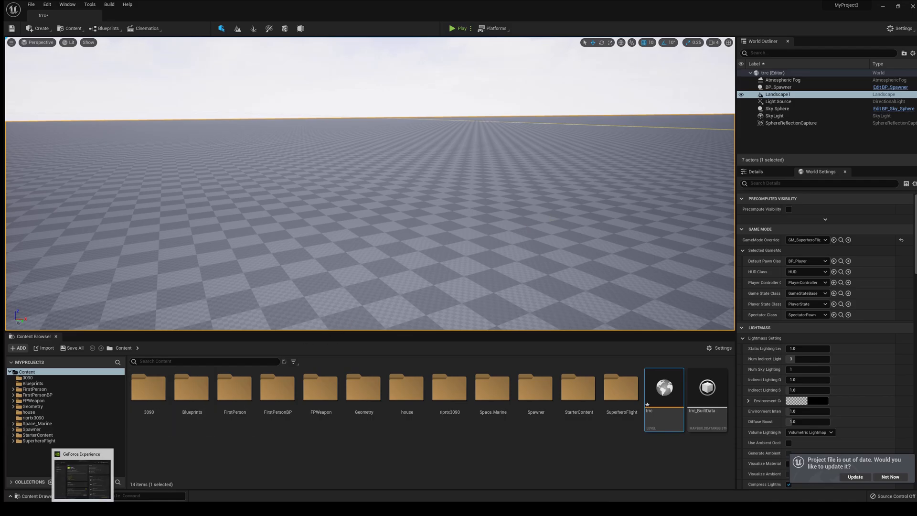
left_click(82, 473)
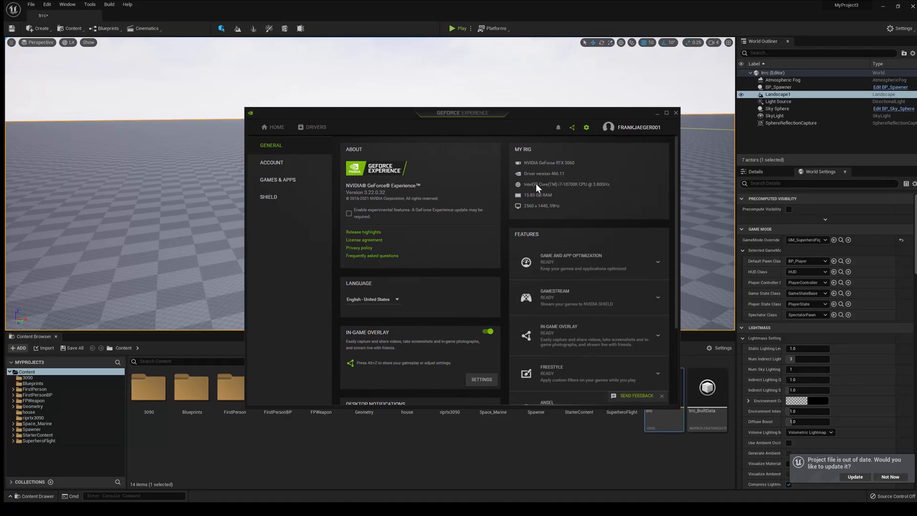
mouse_move(575, 192)
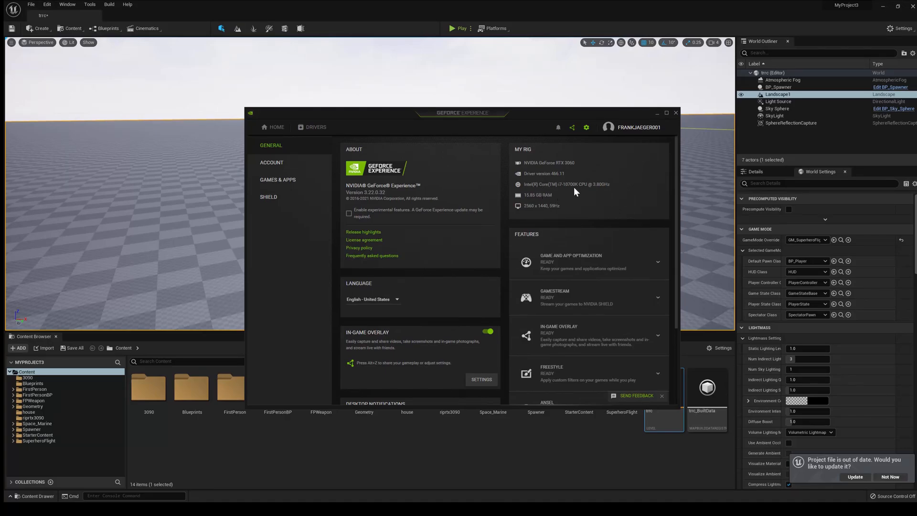
mouse_move(512, 200)
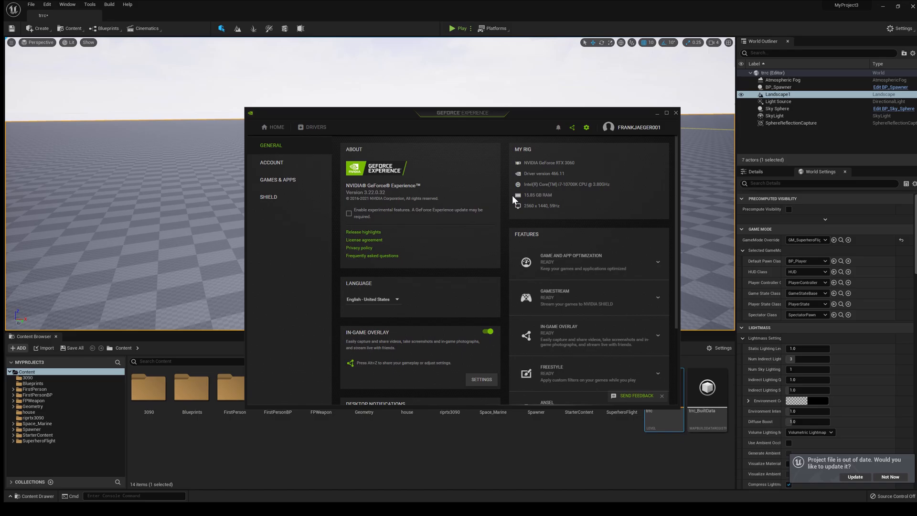
mouse_move(556, 215)
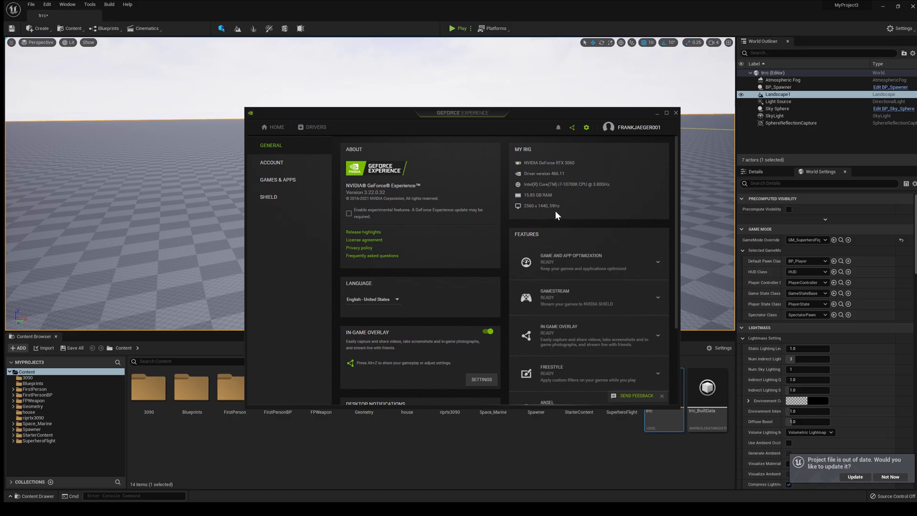
mouse_move(561, 242)
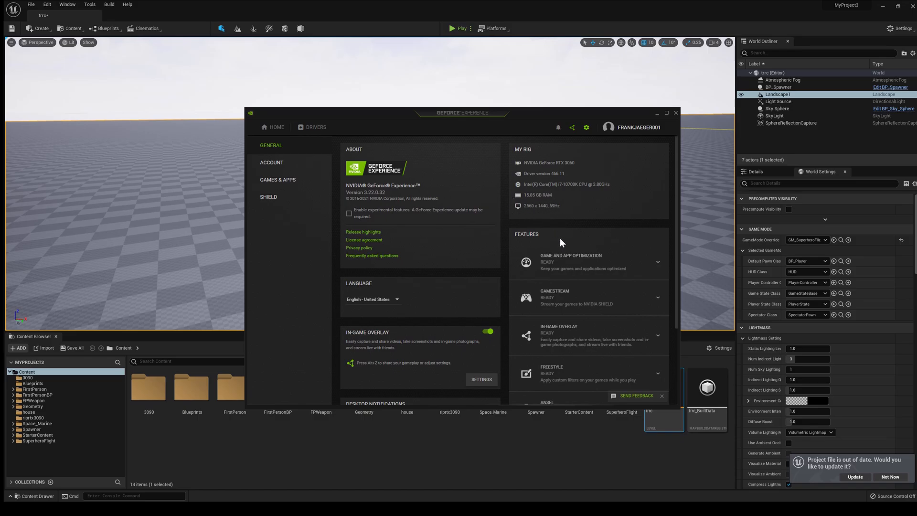
mouse_move(575, 170)
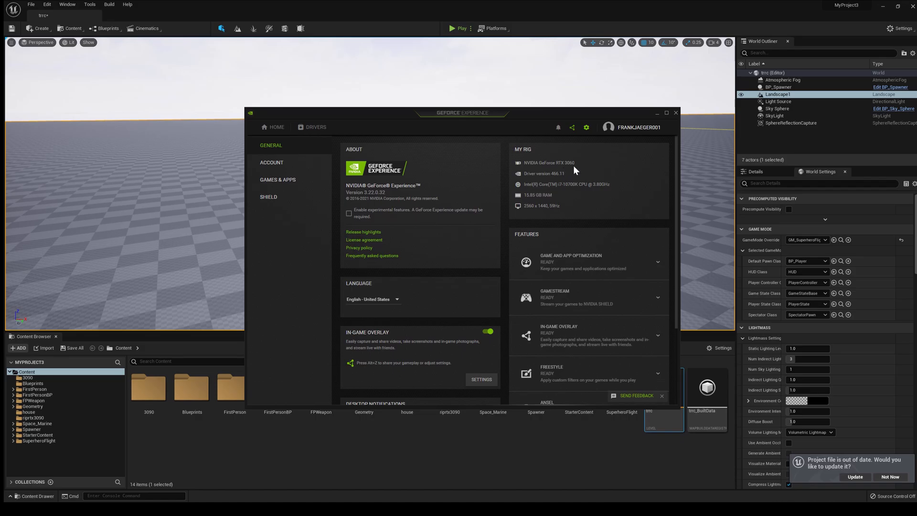
mouse_move(655, 121)
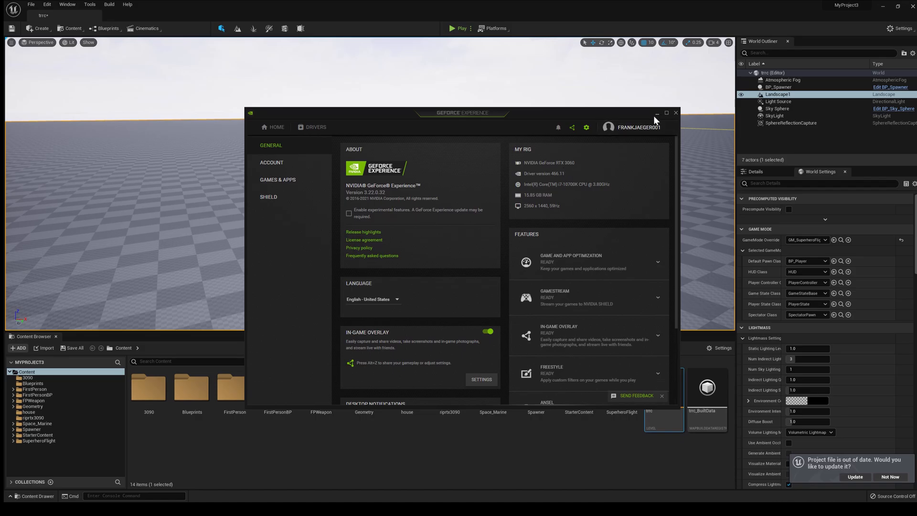
mouse_move(656, 113)
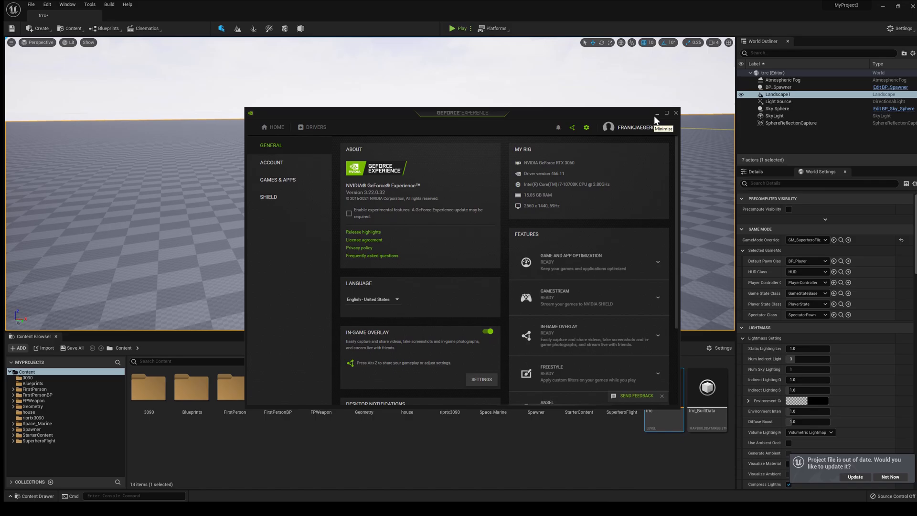
left_click(656, 113)
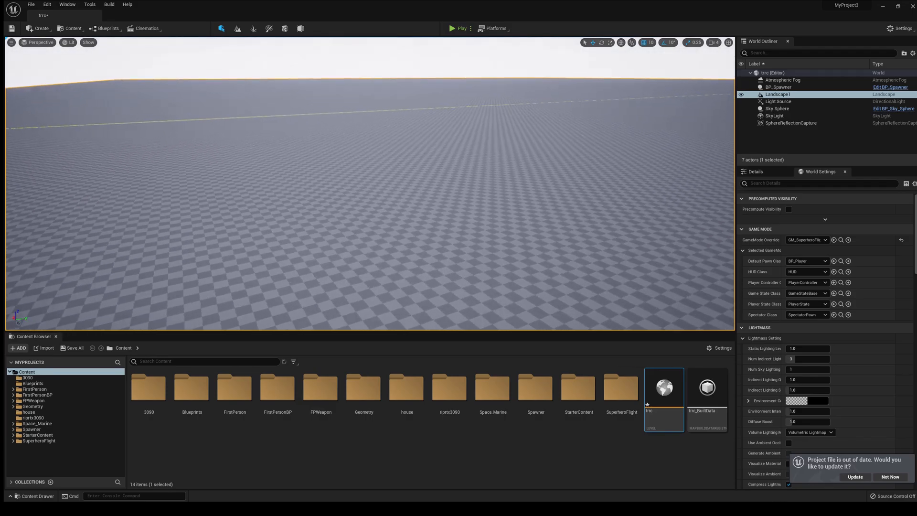
left_click(713, 42)
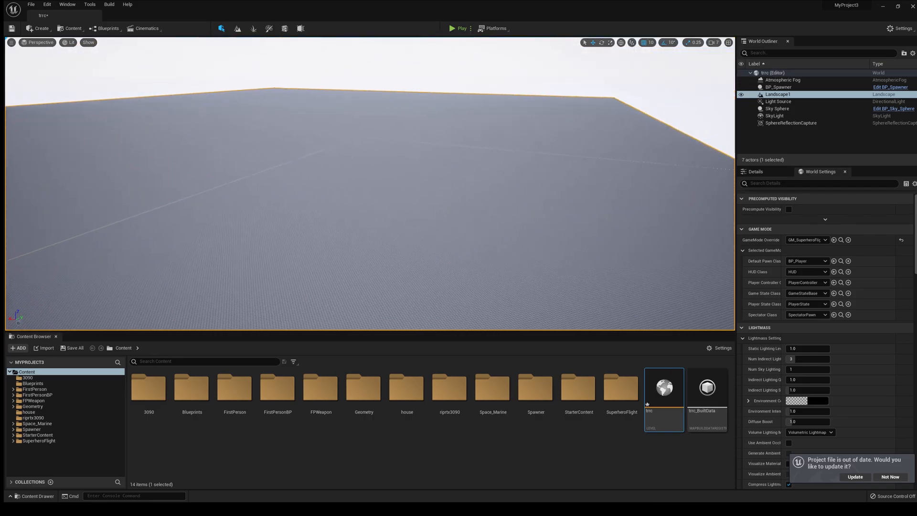
left_click_drag(350, 176, 351, 116)
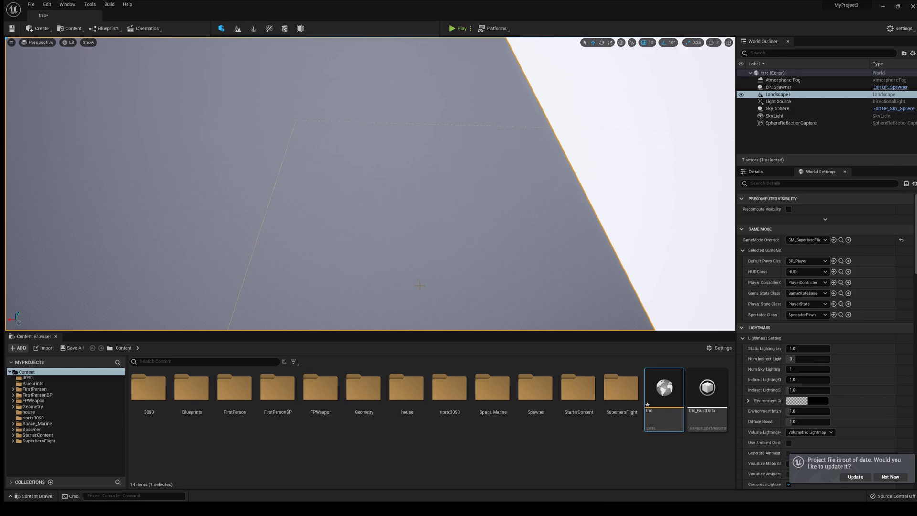
mouse_move(512, 224)
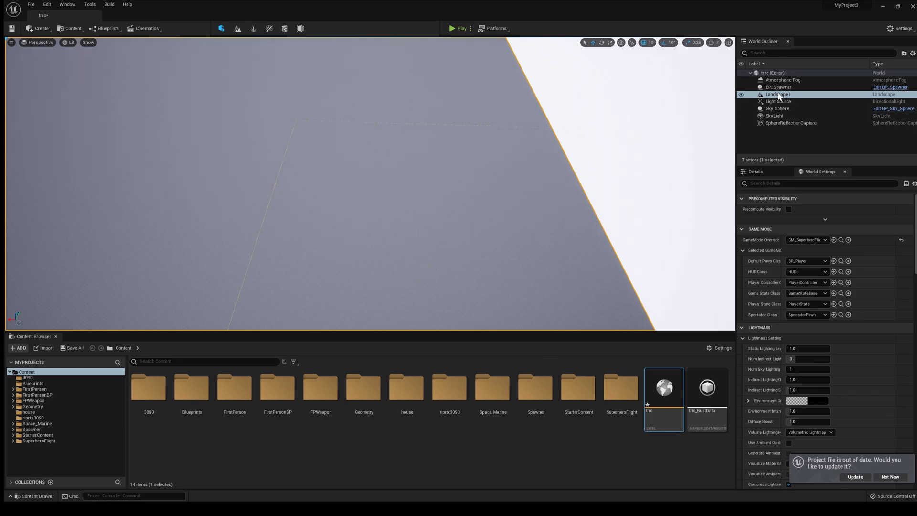
Set BP_Spawner's Count to 5000 with the 3090 mesh as its Static Mesh to Spawn.
left_click(778, 87)
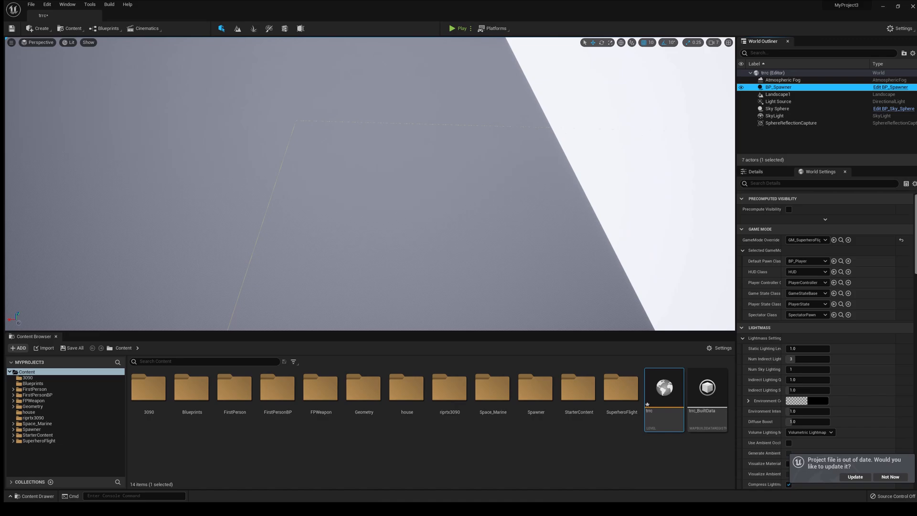
left_click(757, 171)
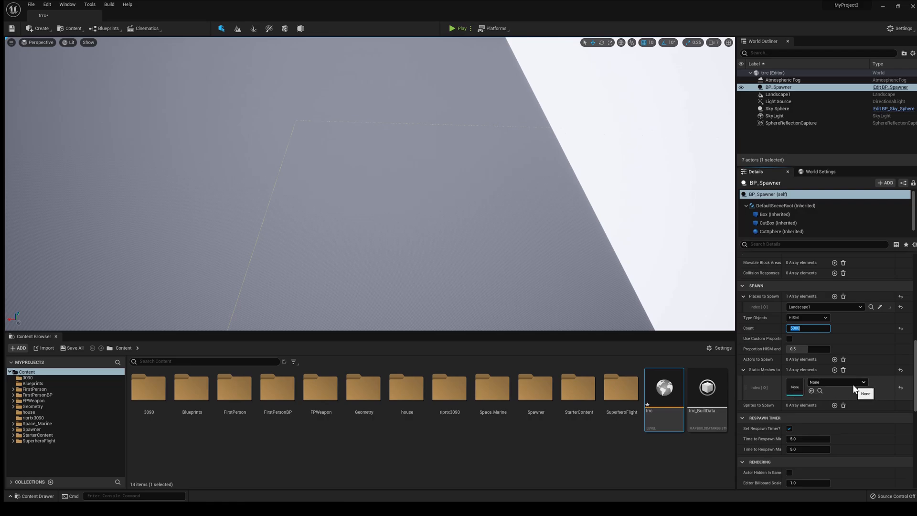
mouse_move(851, 389)
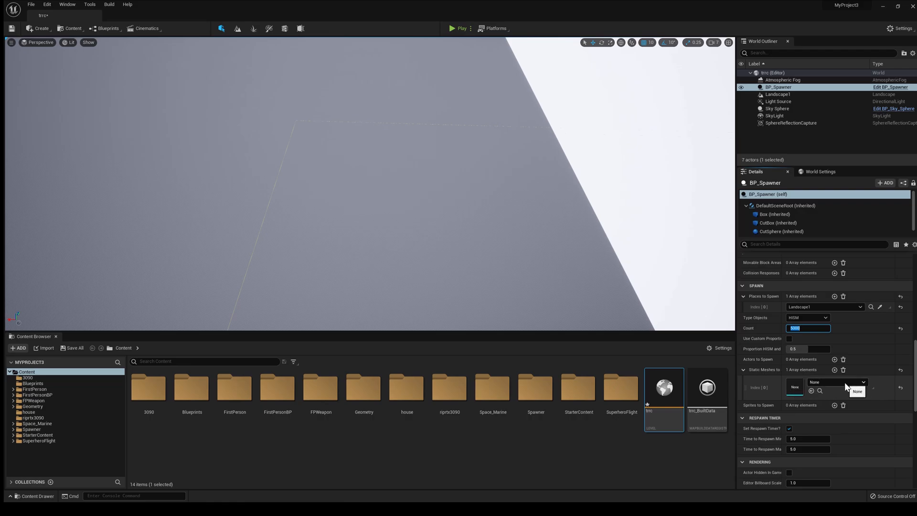
left_click(838, 387)
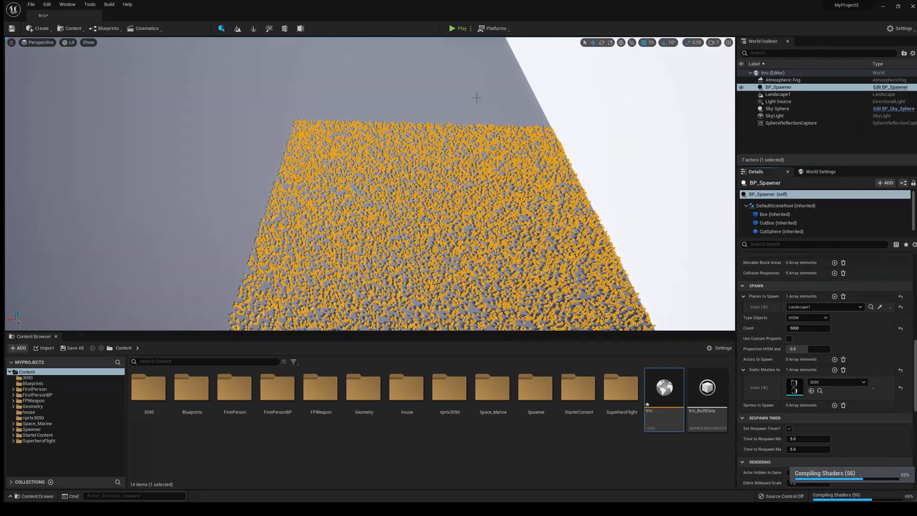
Select Landscape1 and wait while shaders compile for the 5000 spawned 3090 copies.
left_click(778, 95)
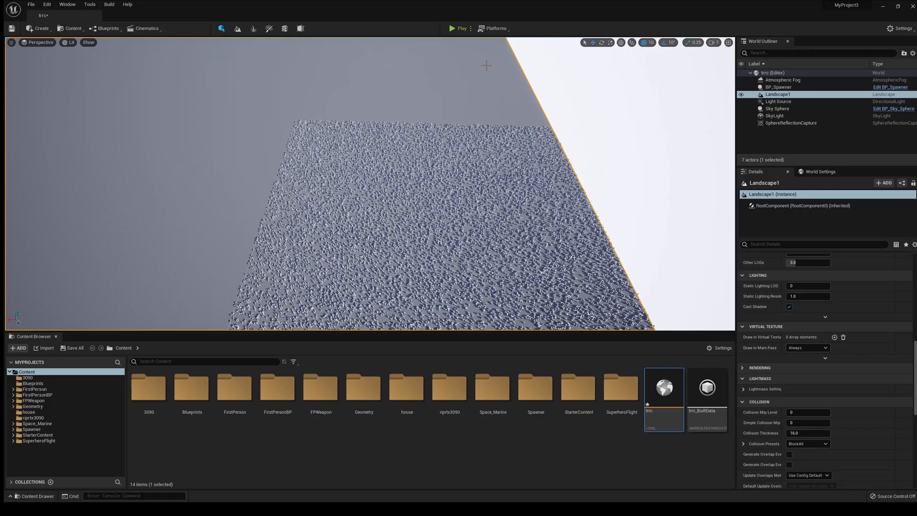
mouse_move(412, 63)
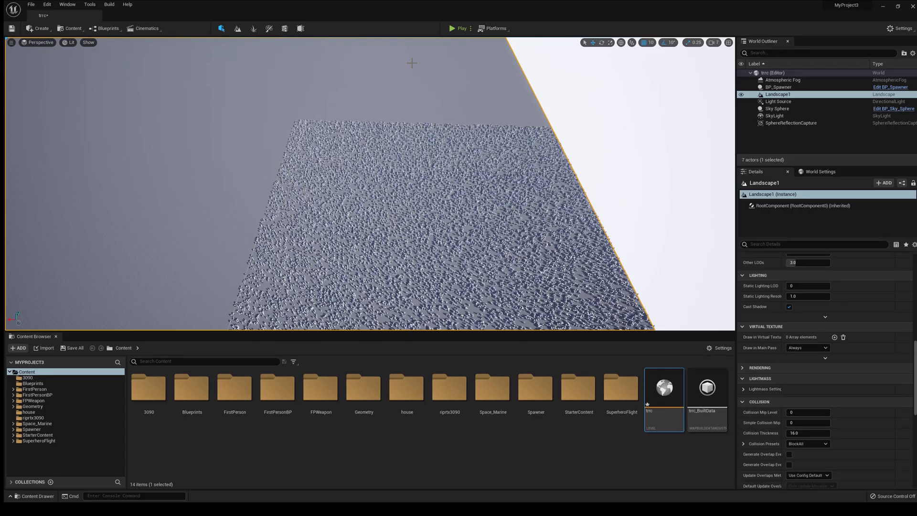
left_click(460, 27)
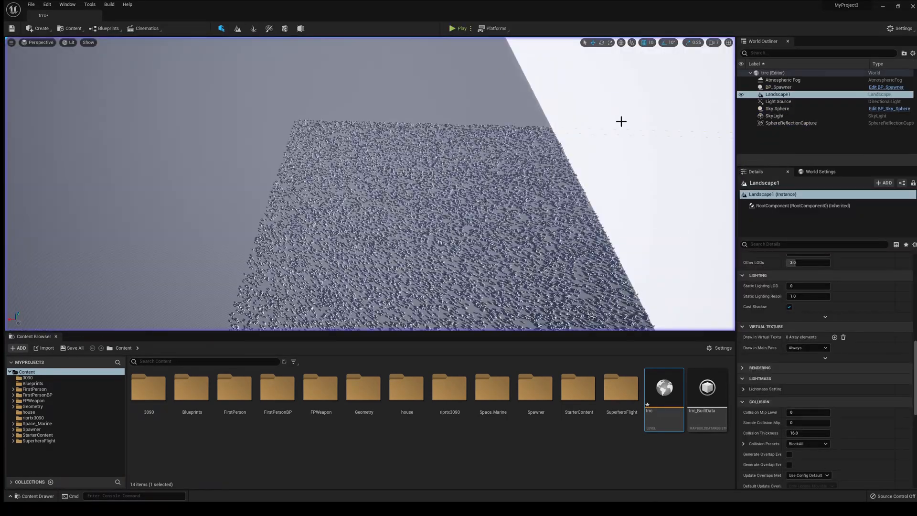
Play the level, walk forward among the RTX 3090 cards, then release the mouse to the editor.
left_click(462, 28)
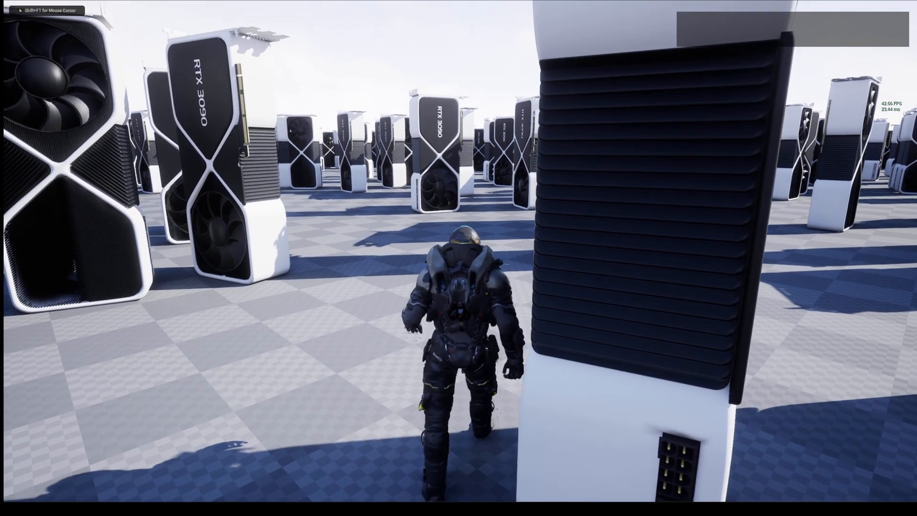
key("w")
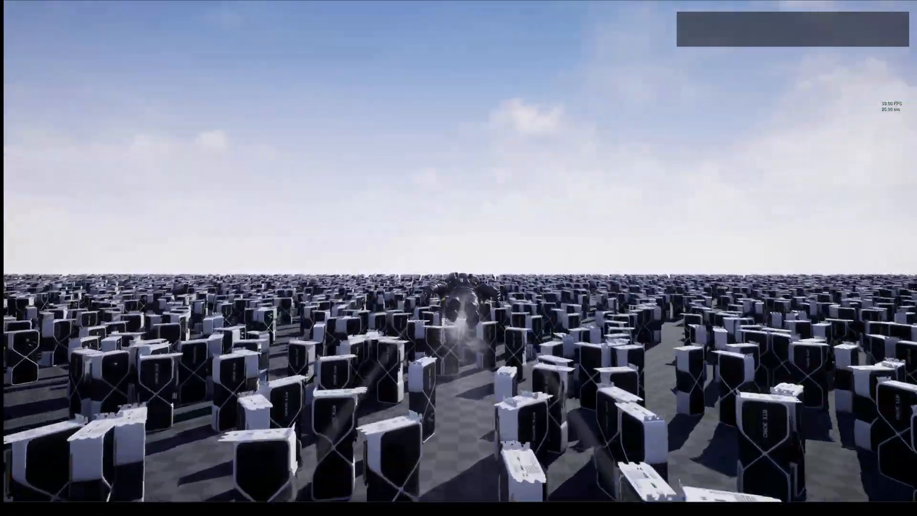
key("w")
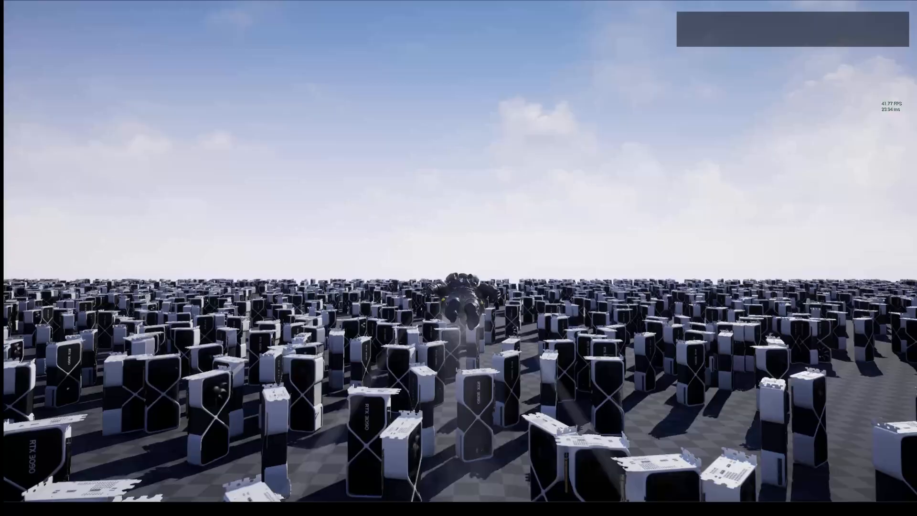
mouse_move(459, 258)
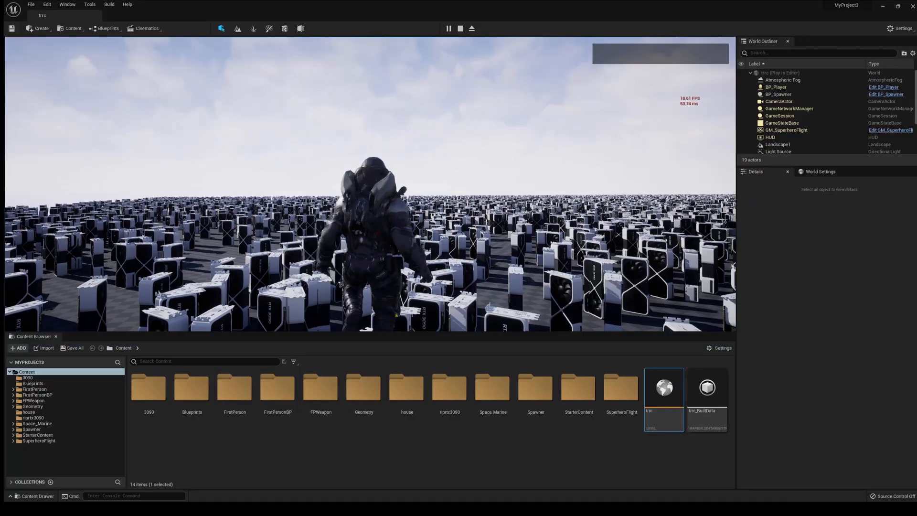
Stop play and inspect the 3090 static mesh's materials and Nanite settings in its asset editor.
left_click(461, 28)
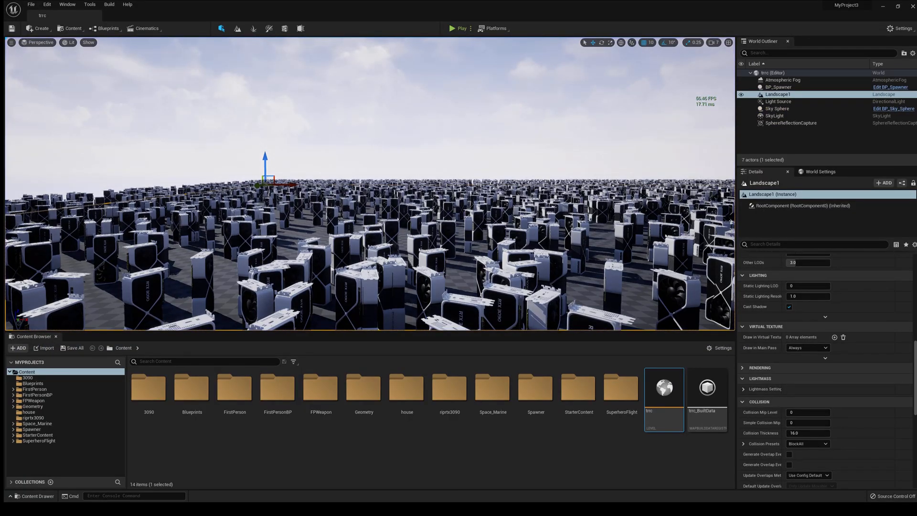
left_click(778, 87)
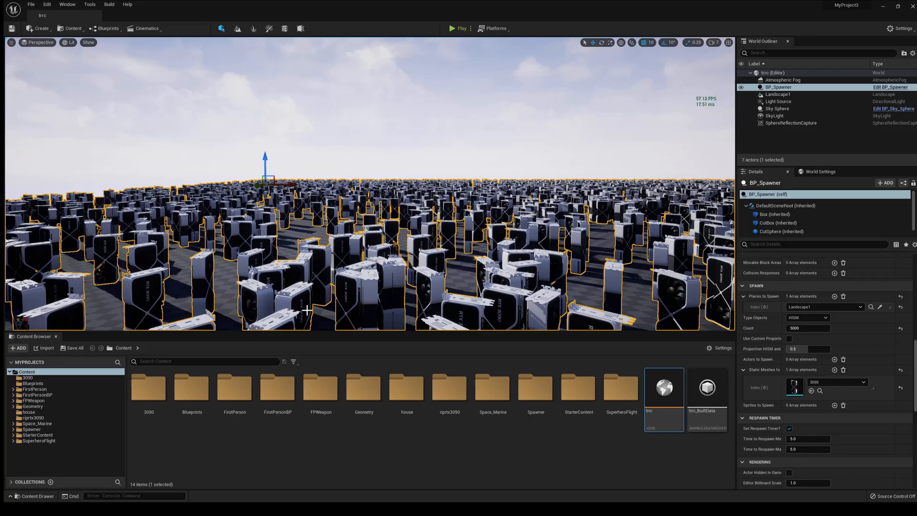
double_click(149, 387)
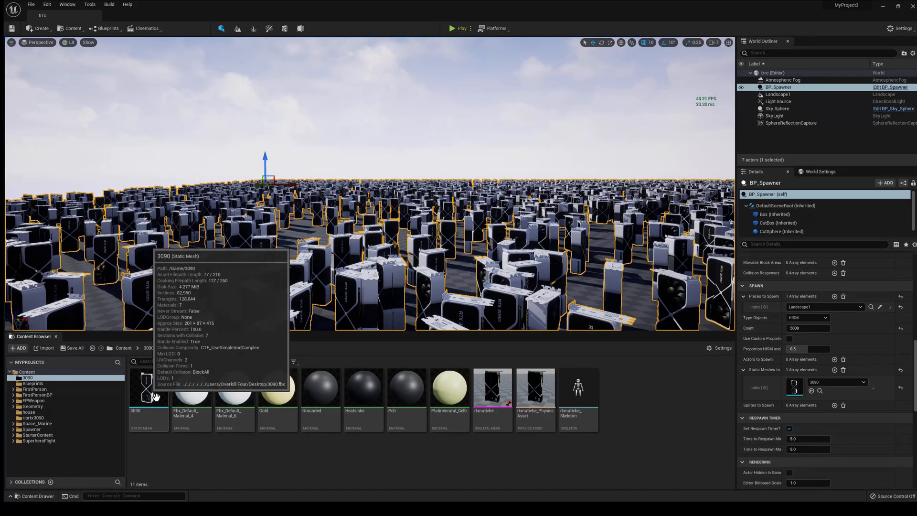
double_click(149, 386)
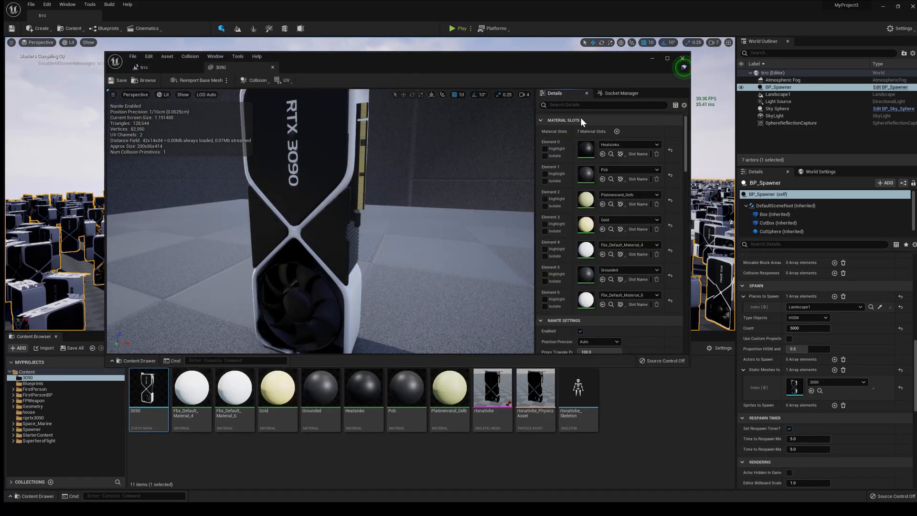
scroll("down", 3)
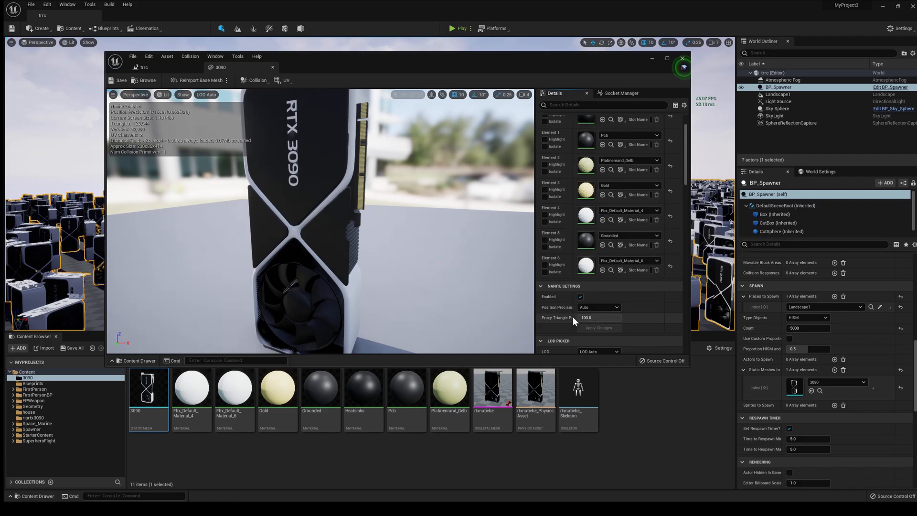
Switch the level viewport to Nanite Visualization > Triangles and bring up the Tools menu.
left_click(681, 59)
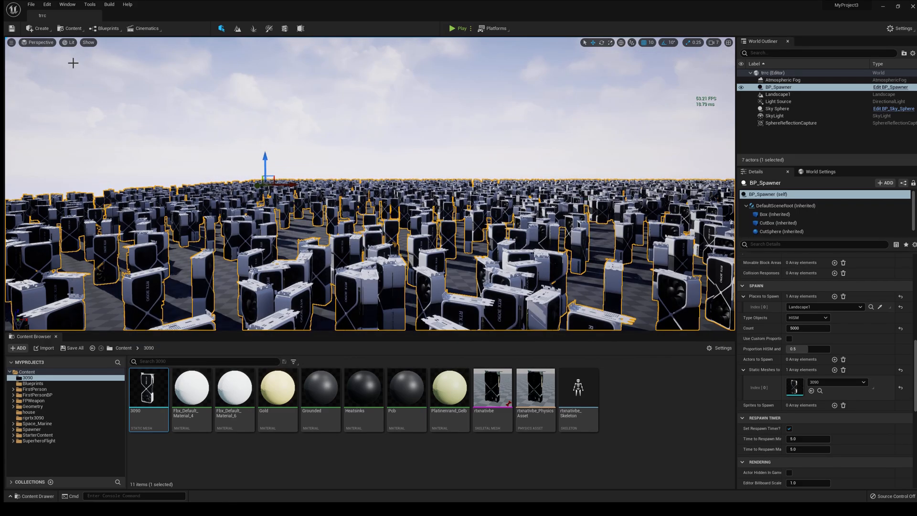
left_click(69, 42)
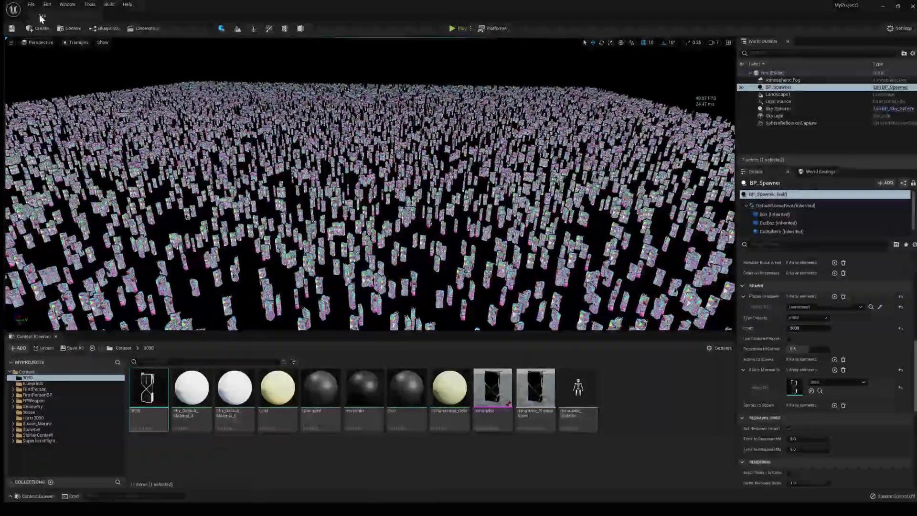
left_click(89, 3)
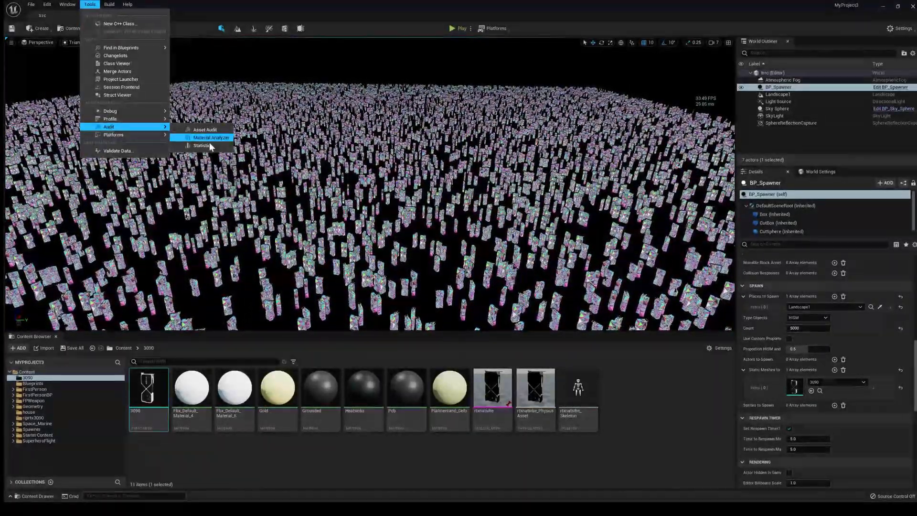
Show scene Statistics listing 18,181 instances of the 3090 mesh at 120,644 triangles each.
left_click(203, 145)
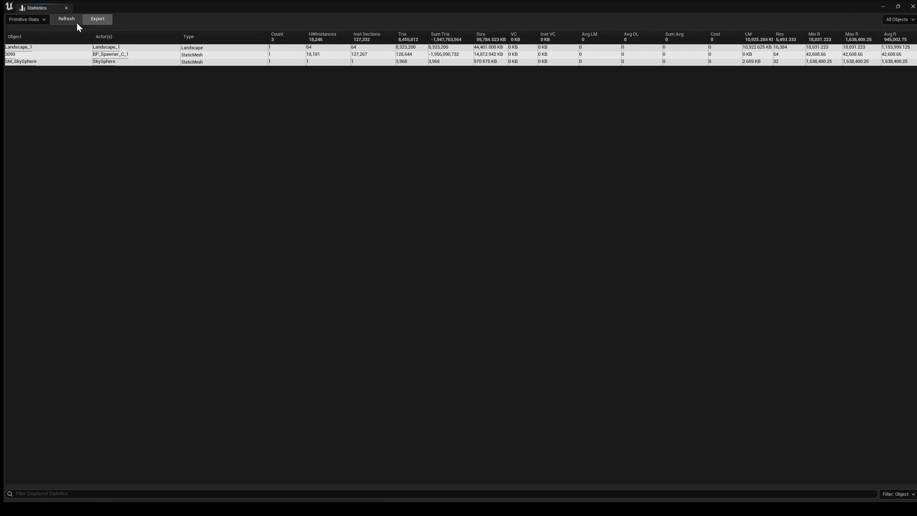
mouse_move(213, 55)
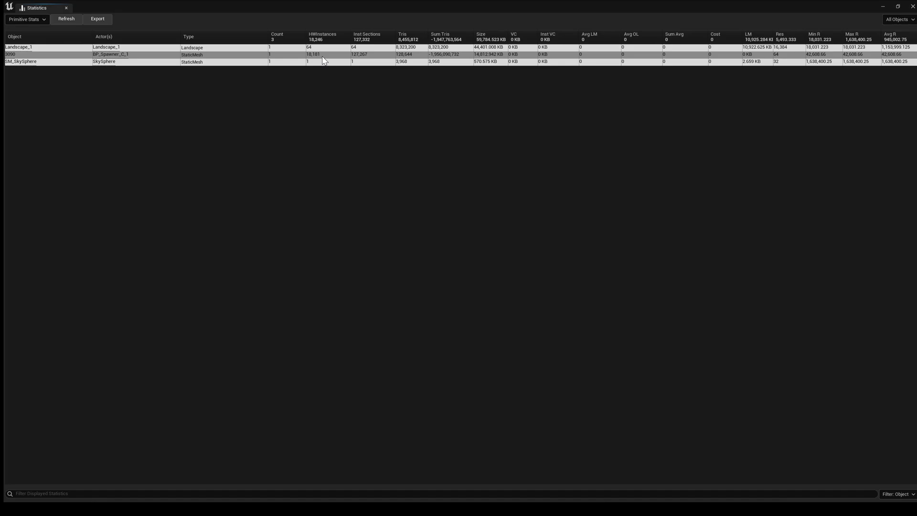
mouse_move(363, 57)
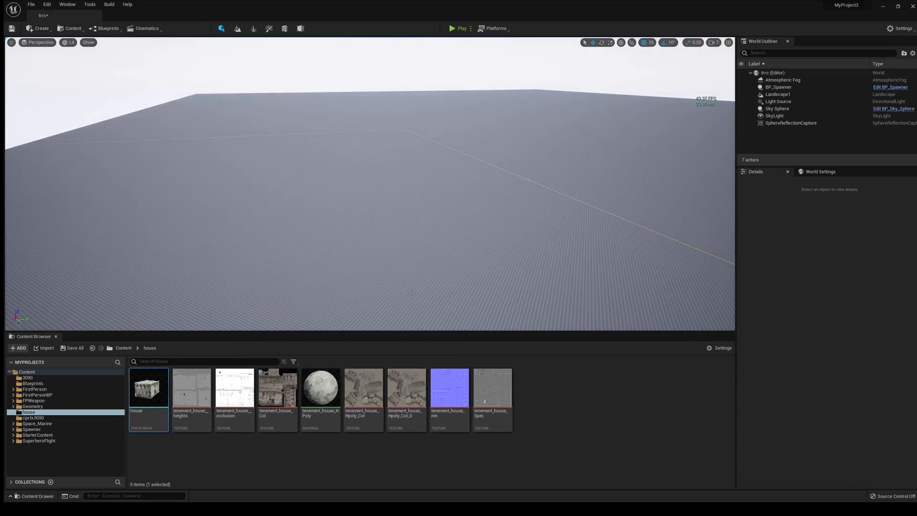
Select BP_Spawner and review its spawn settings with the empty mesh slot.
left_click(777, 87)
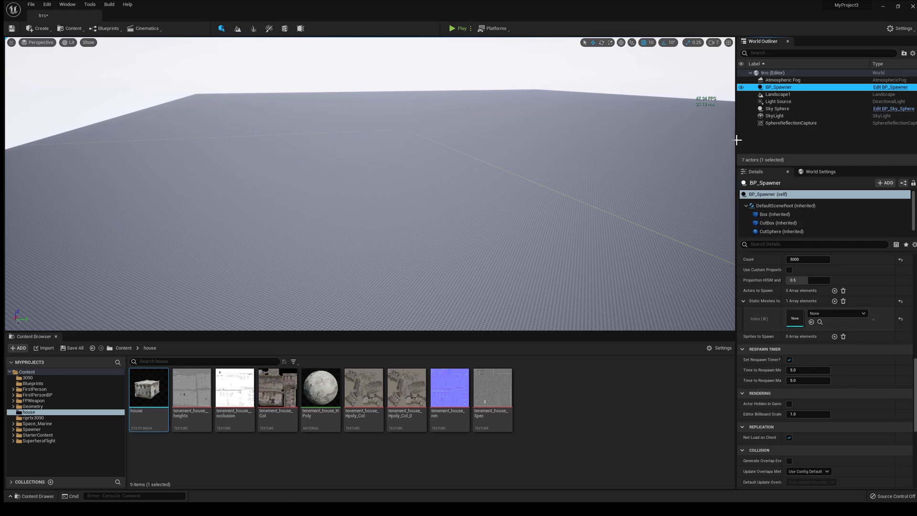
mouse_move(809, 259)
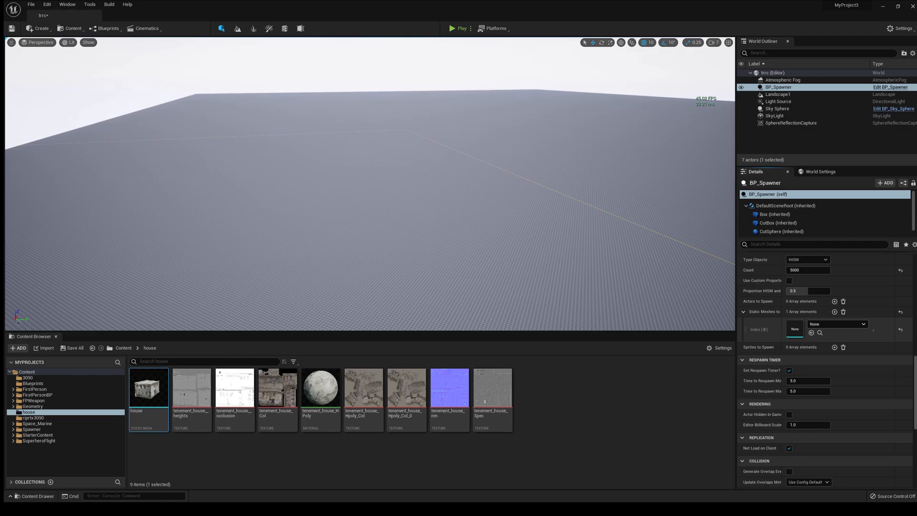
scroll("down", 3)
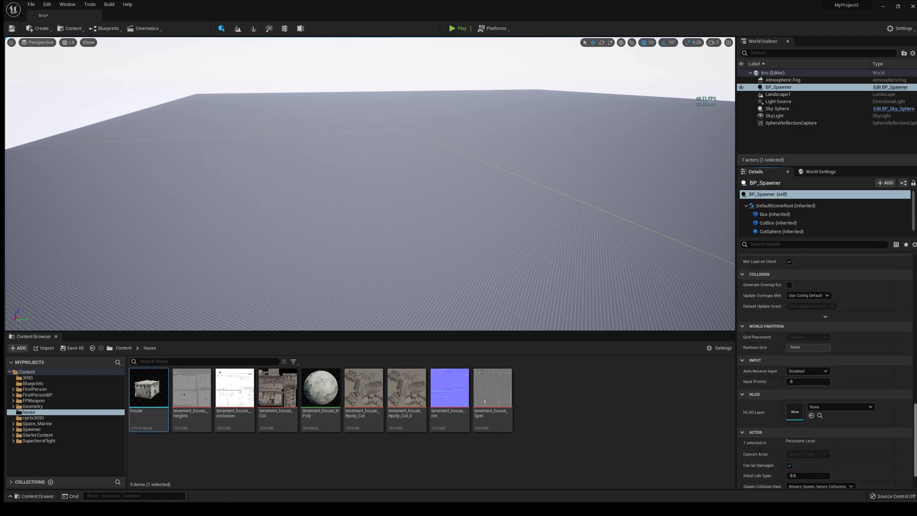
left_click(864, 374)
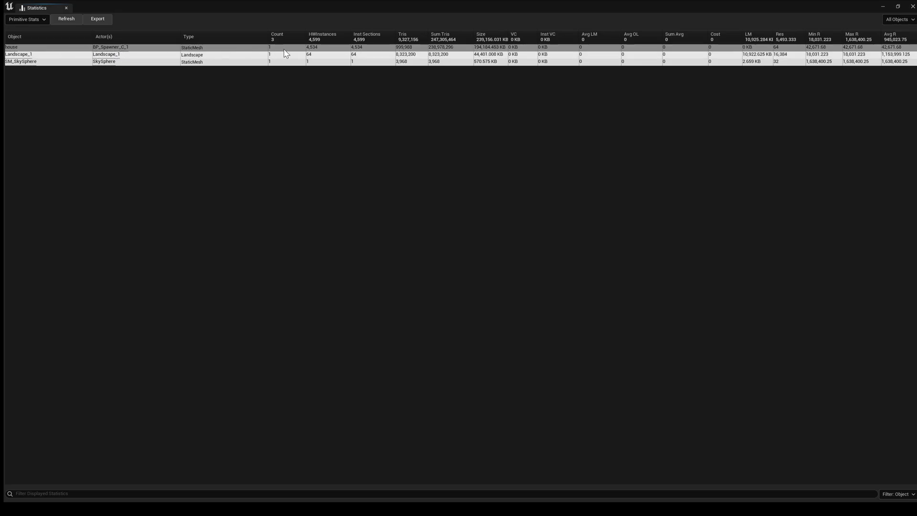
mouse_move(327, 54)
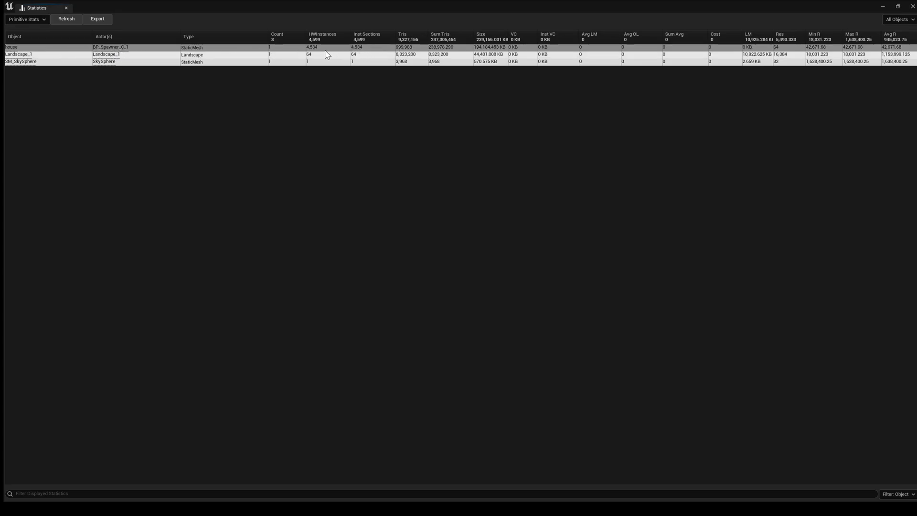
mouse_move(333, 52)
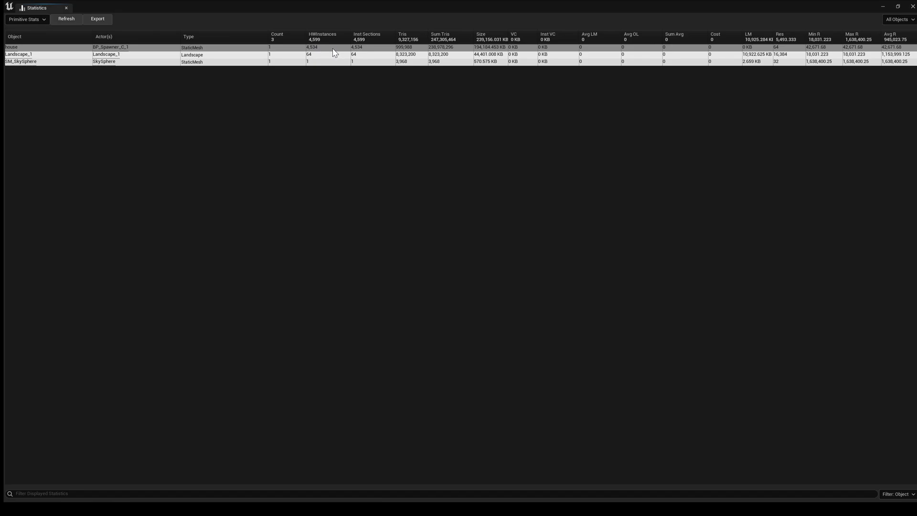
mouse_move(436, 54)
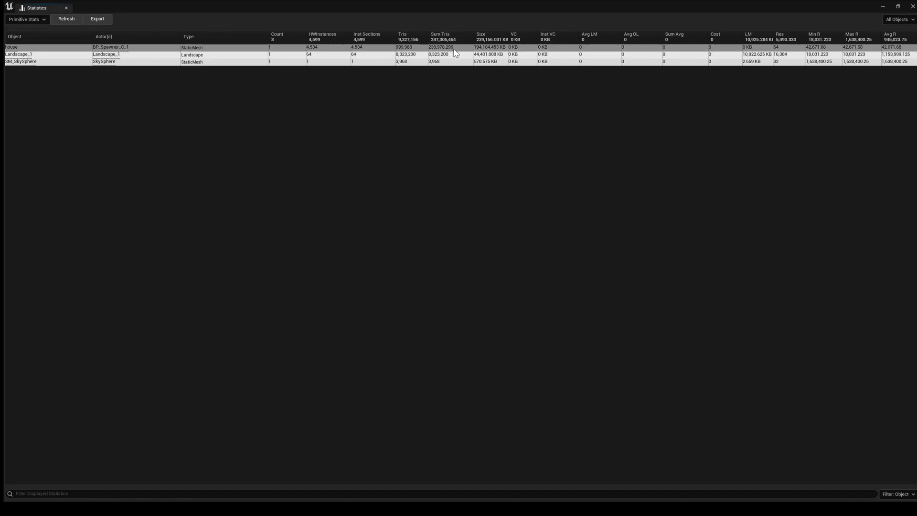
mouse_move(436, 53)
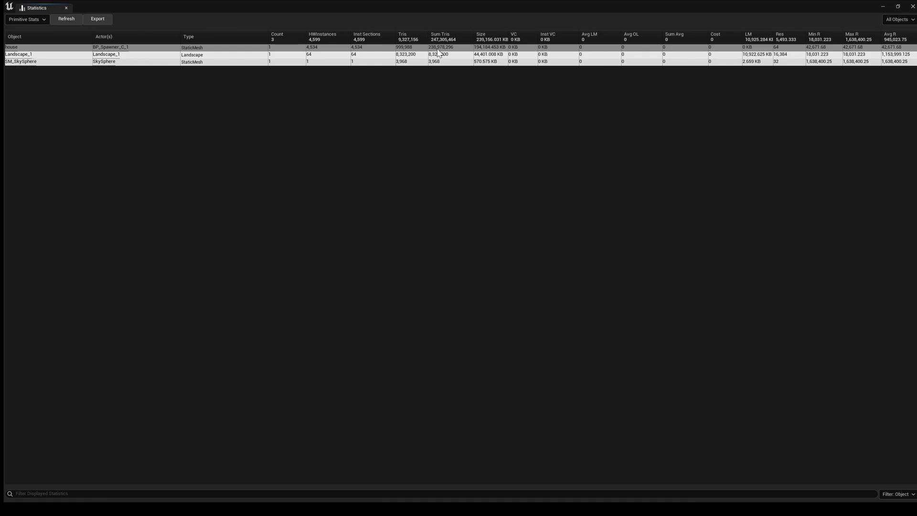
Close the Statistics window to return to the landscape covered in spawned houses.
left_click(65, 8)
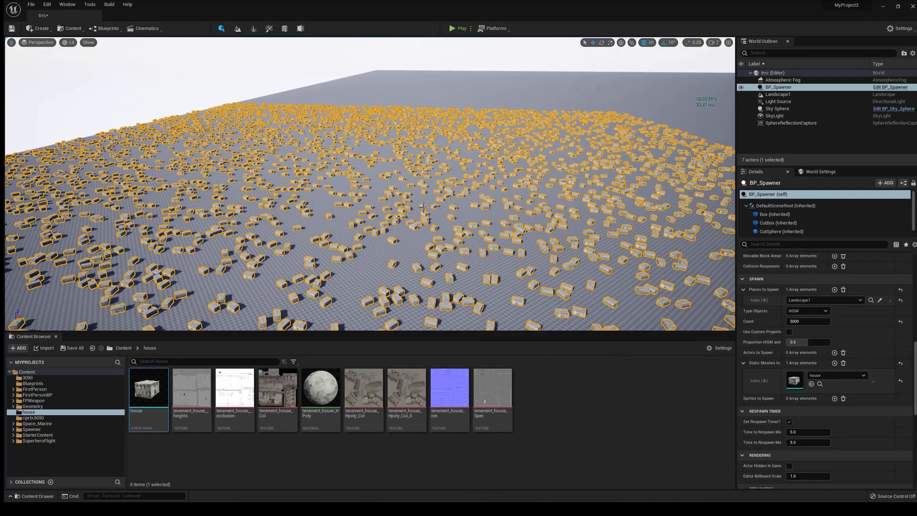
Spread the spawned houses over Box Extent X/Y and Radius of 240000.
left_click(460, 27)
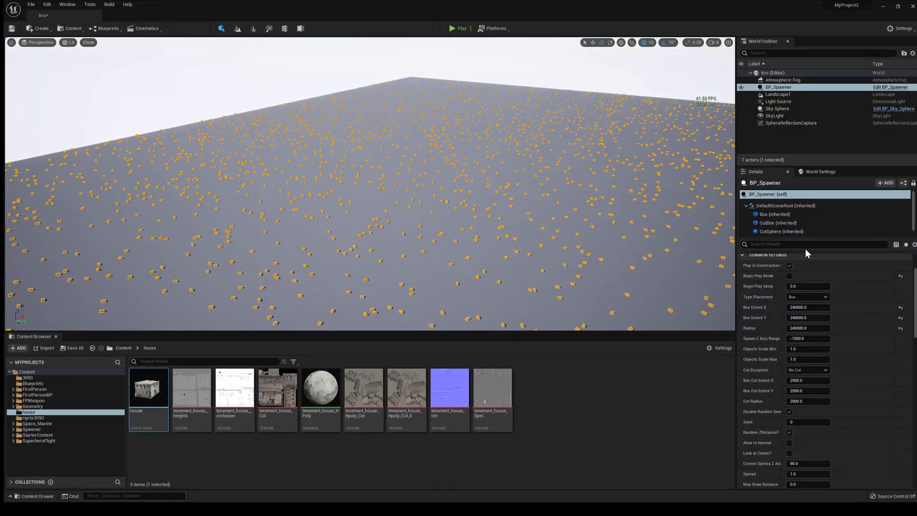
Set the spawner's Count to 100000 with the BFR trunk as the mesh to spawn.
scroll("down", 3)
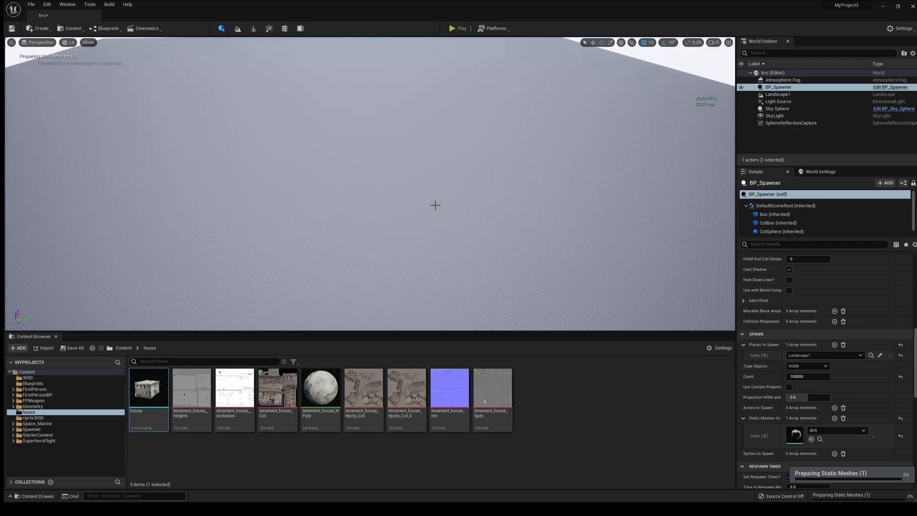
left_click(789, 477)
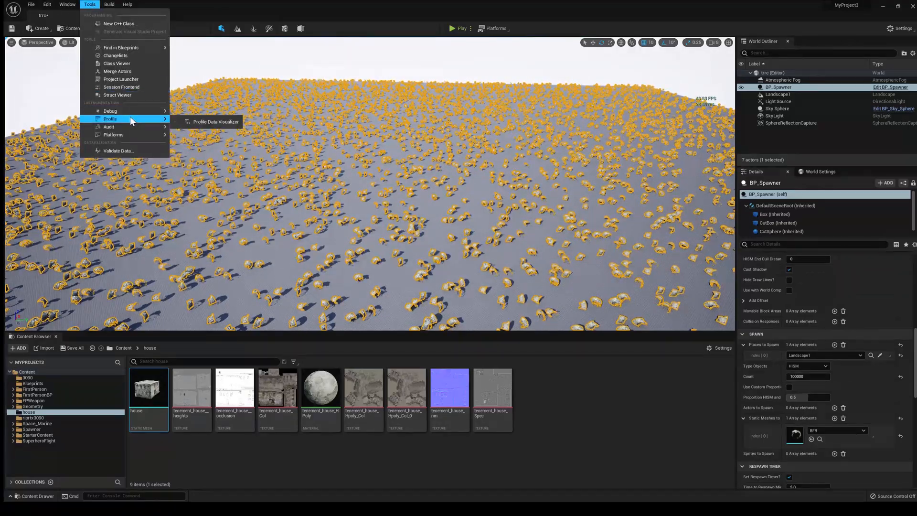
mouse_move(109, 126)
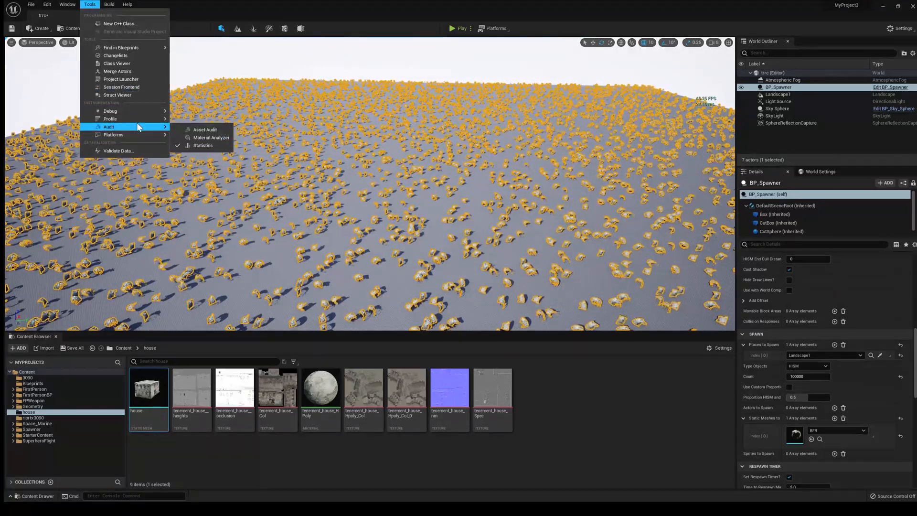
Refresh the scene Statistics audit to list 8,347 BFR instances at 19,999,736 triangles each.
left_click(203, 146)
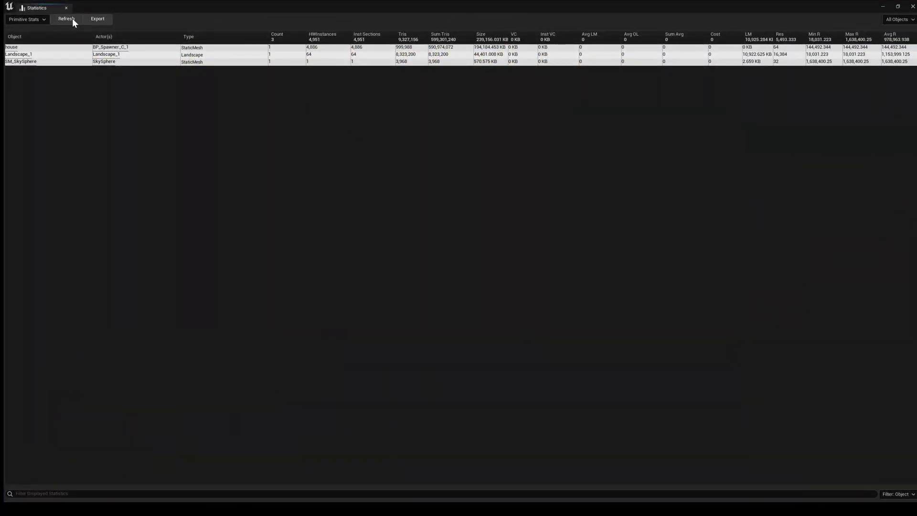
left_click(66, 19)
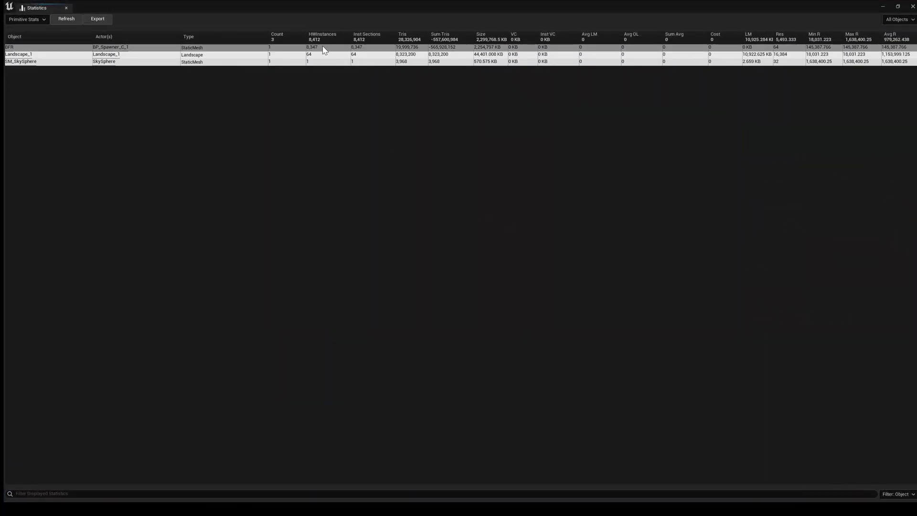
mouse_move(431, 54)
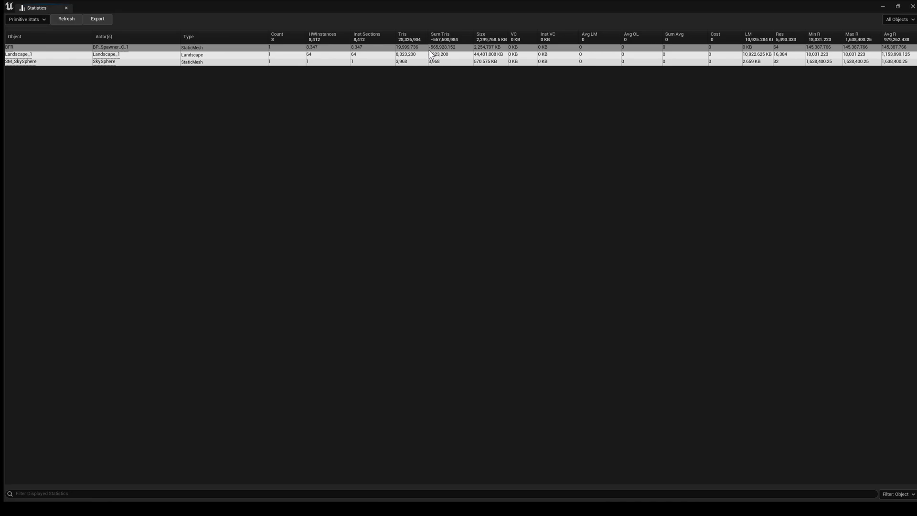
mouse_move(447, 39)
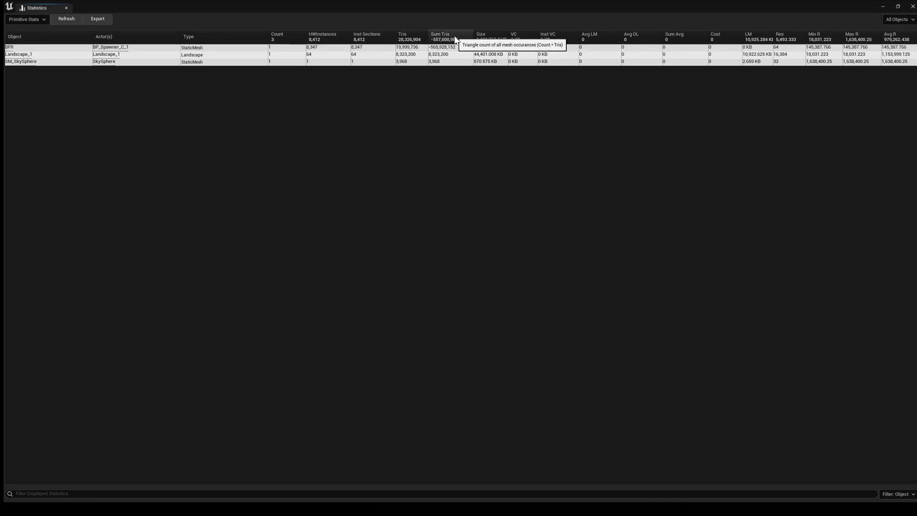
mouse_move(101, 477)
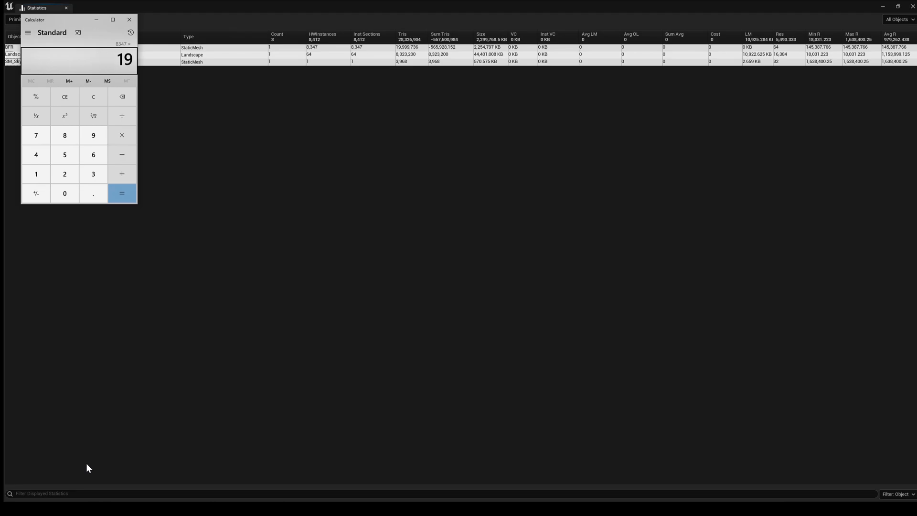
Compute 8,347 × 19,999,736 in Calculator for the total trunk triangle count.
left_click(121, 193)
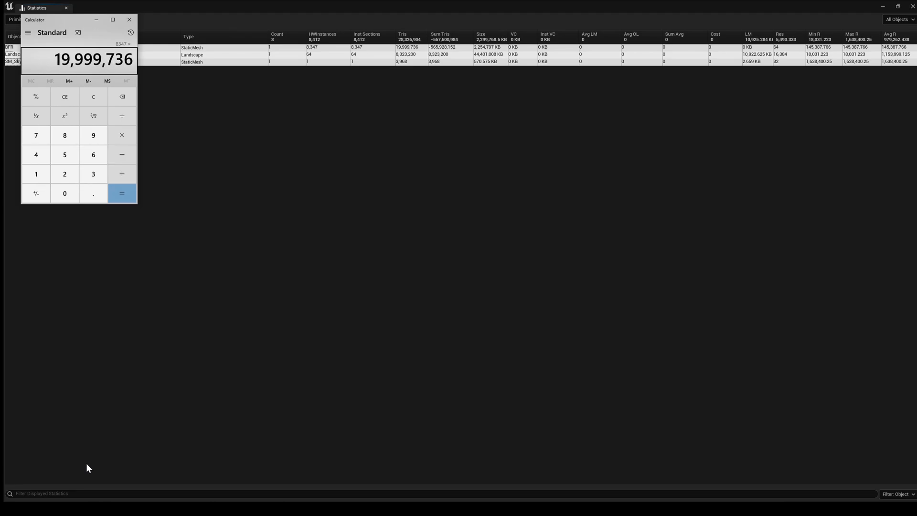
left_click(121, 193)
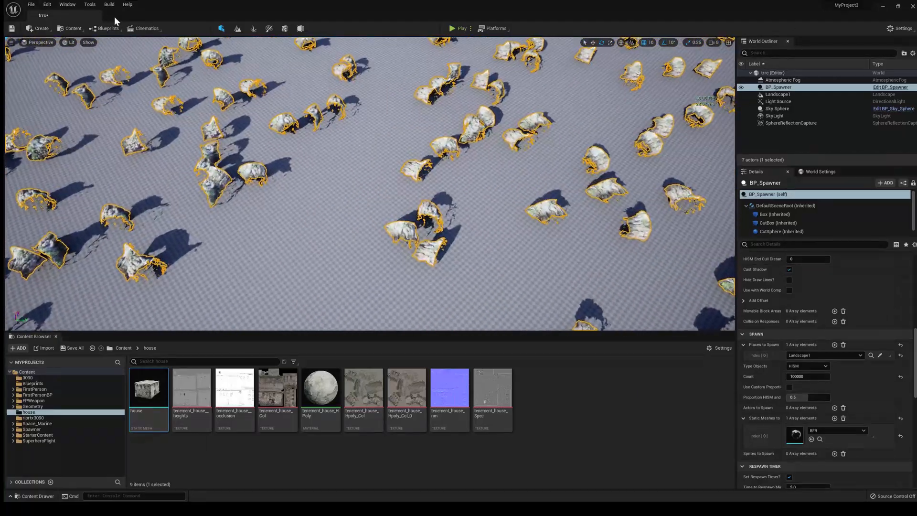
Start a play session with the character standing among the BFR trunks.
left_click(461, 27)
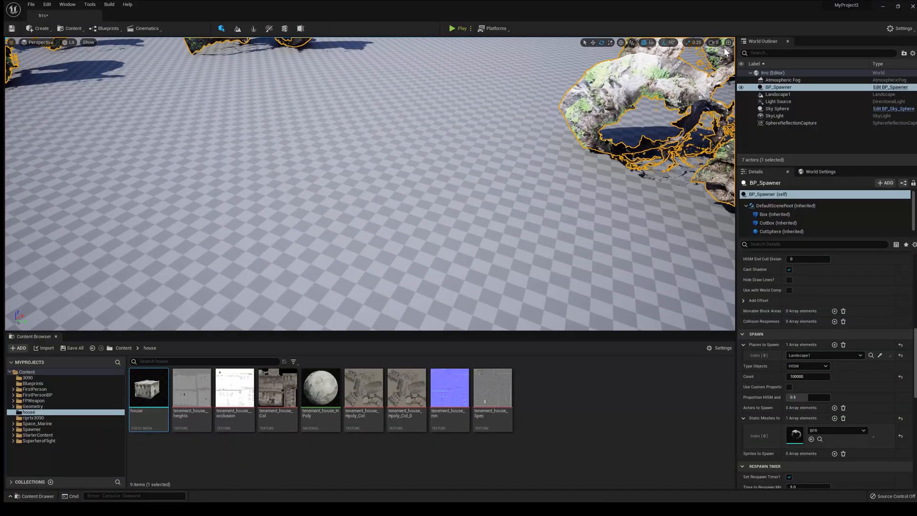
mouse_move(462, 28)
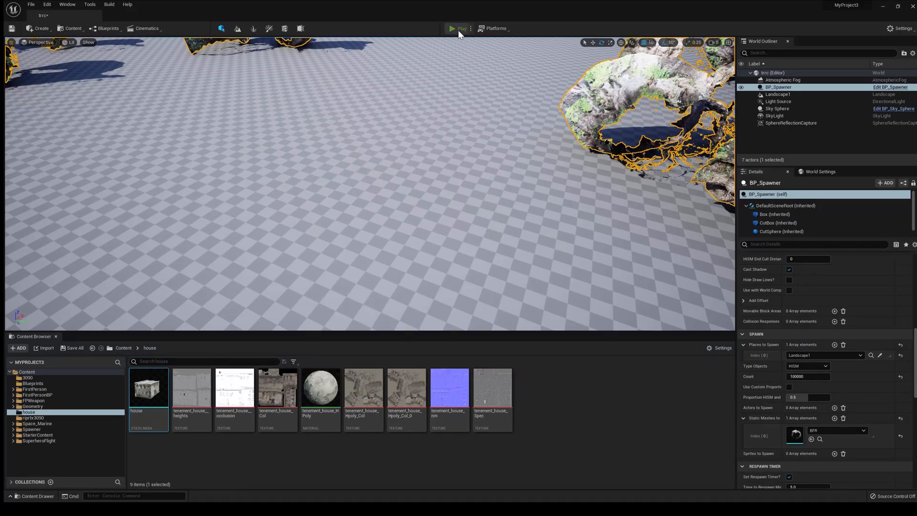
left_click(462, 28)
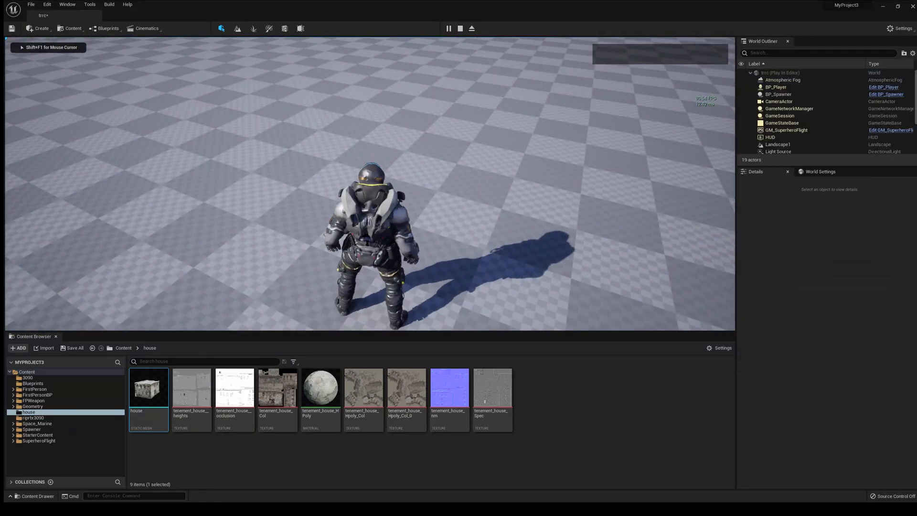